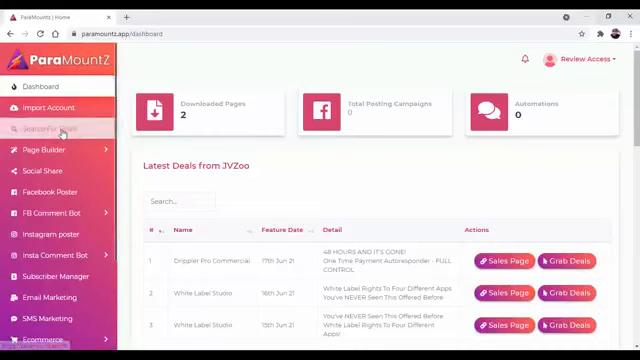
- Expand the Search For Deals and Page Builder sidebar menus to show their options
click(54, 128)
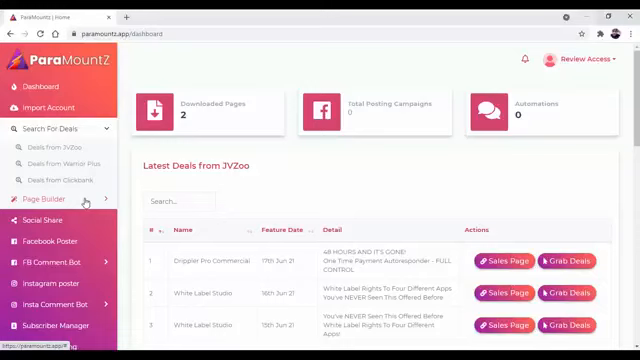
click(44, 146)
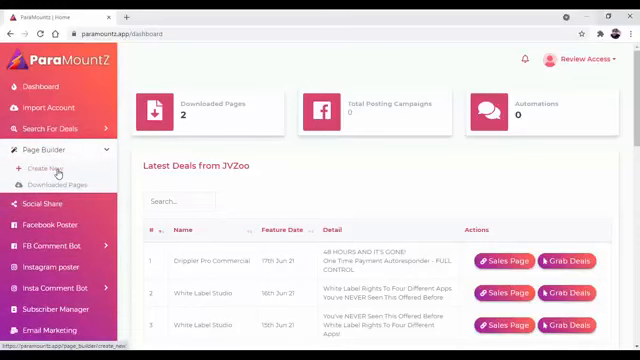
- Start Create Page, load the Gmail builder template in the editor, then return to the gallery
click(52, 170)
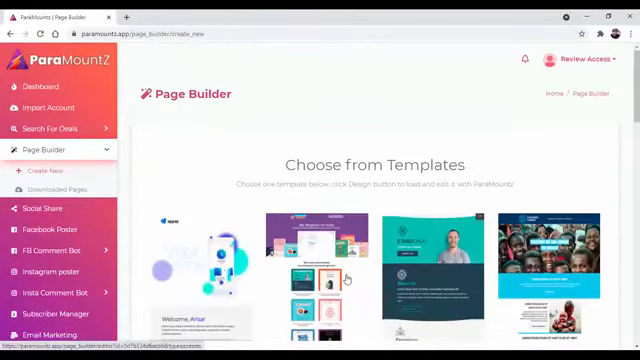
scroll(down, 3)
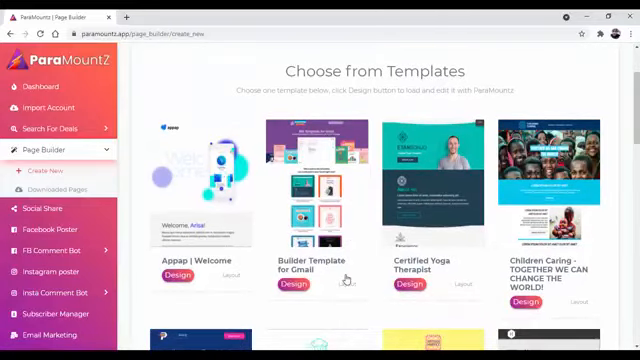
click(292, 284)
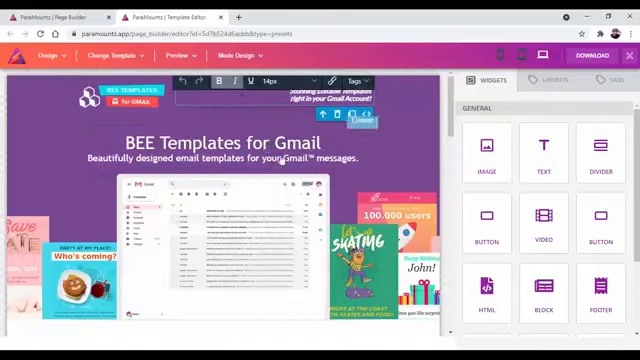
scroll(down, 3)
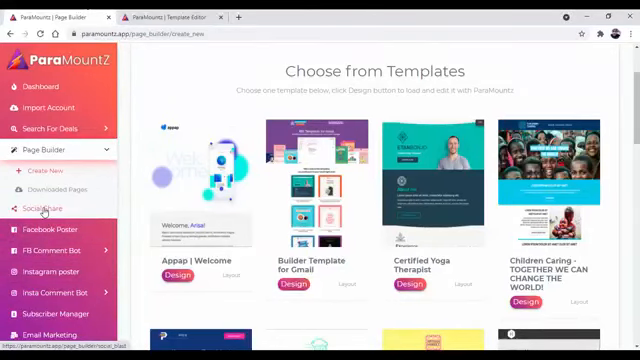
- Open Social Share and scroll through its full grid of sharing destinations and back up
click(46, 208)
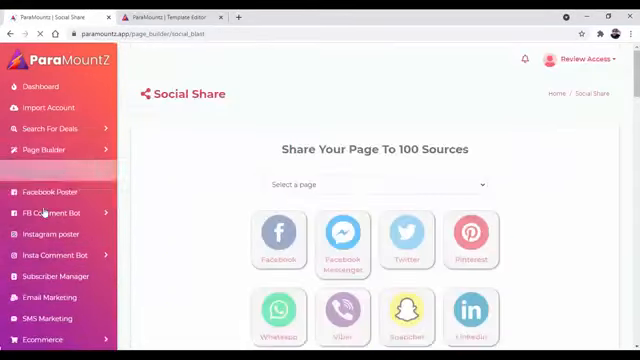
scroll(down, 3)
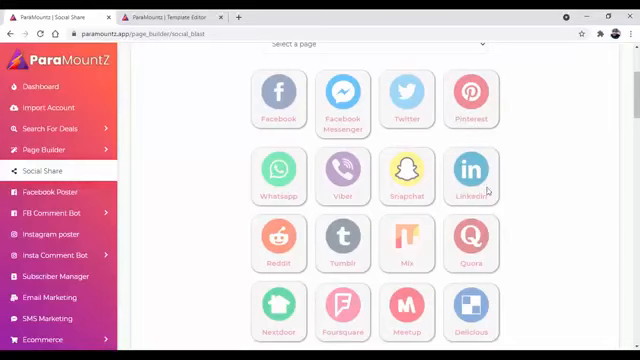
scroll(down, 3)
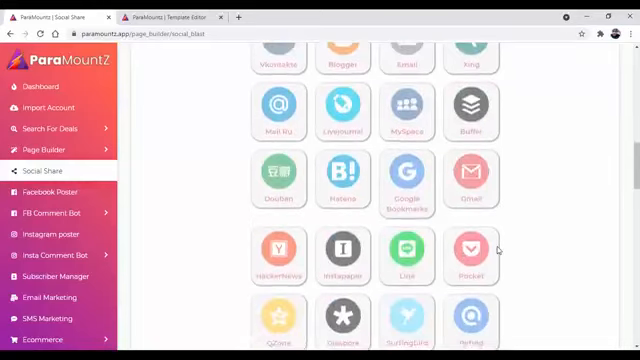
scroll(down, 3)
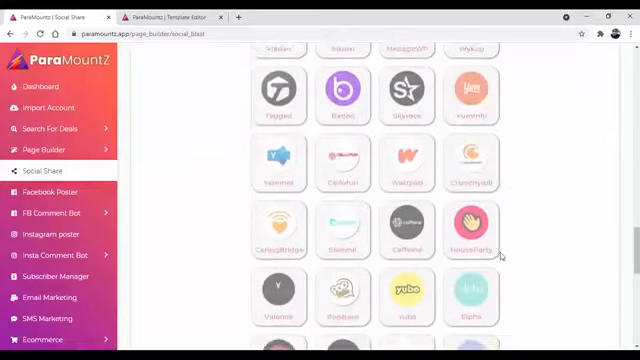
scroll(up, 3)
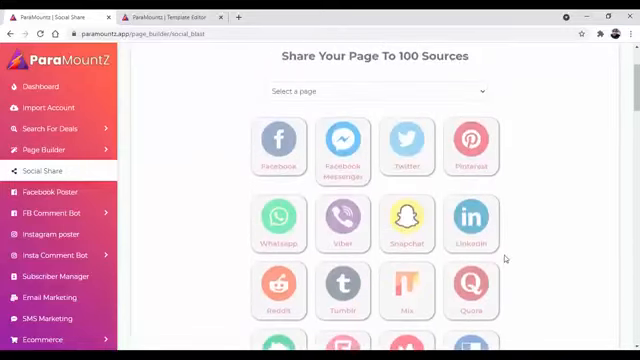
scroll(up, 3)
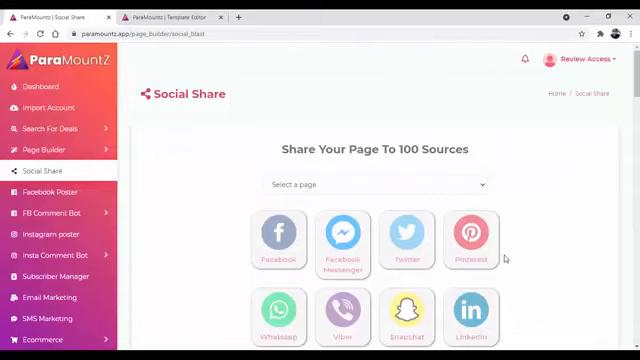
mouse_move(338, 220)
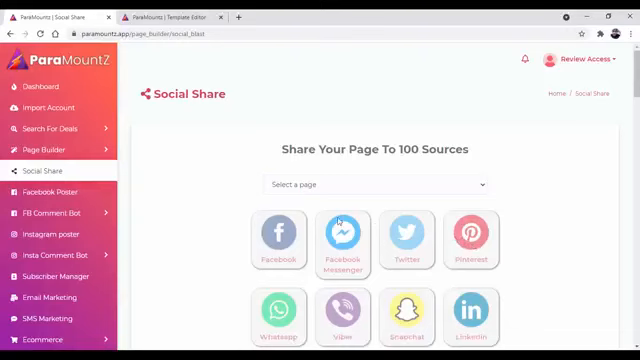
- Open the Facebook Poster page with its post types and expand the FB Comment Bot submenu
click(56, 192)
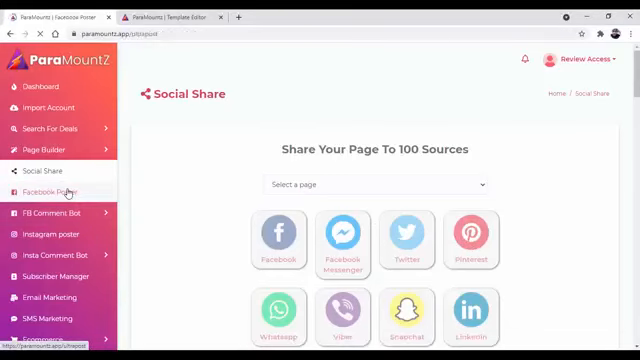
click(64, 192)
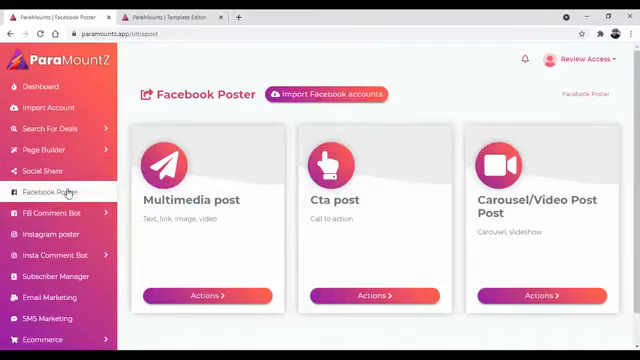
mouse_move(200, 232)
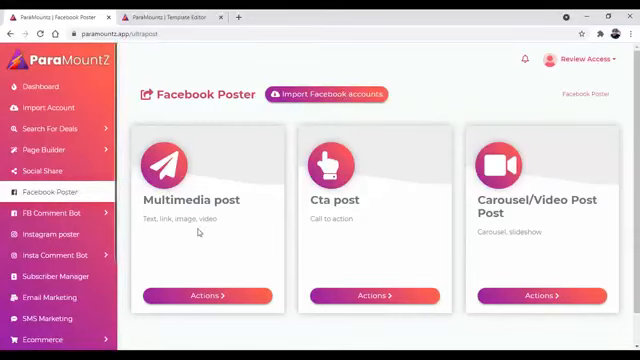
mouse_move(516, 224)
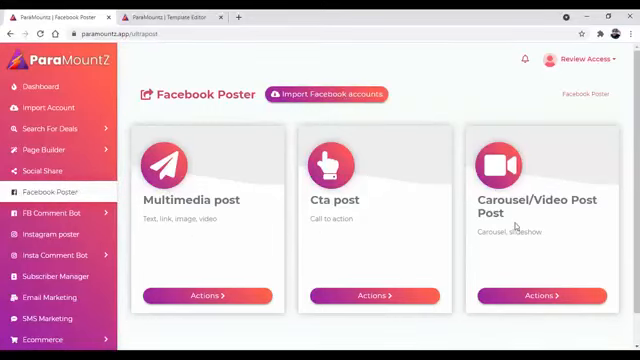
mouse_move(224, 224)
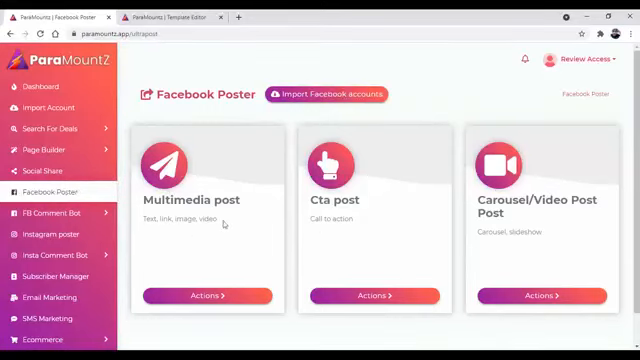
mouse_move(196, 210)
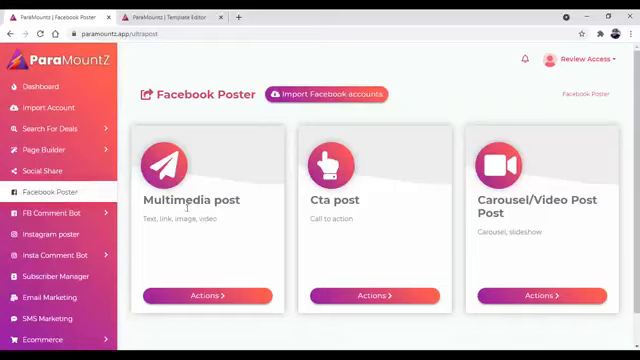
mouse_move(170, 248)
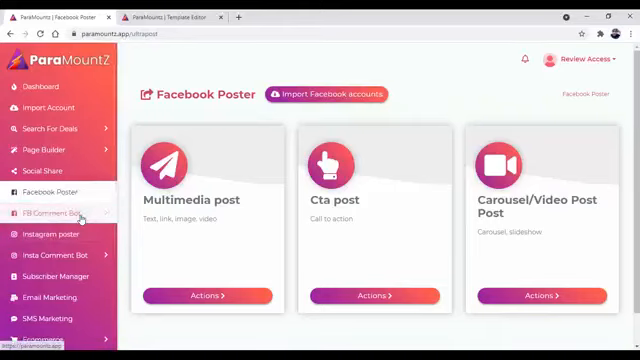
click(52, 212)
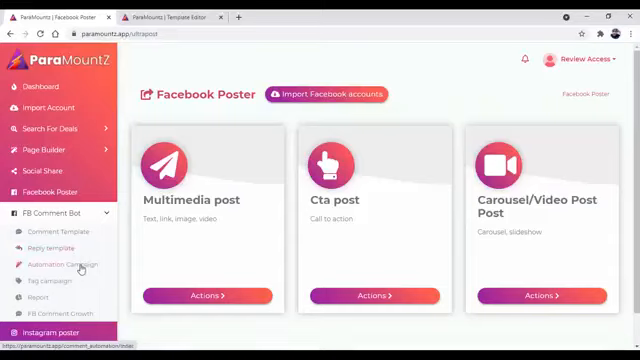
scroll(down, 3)
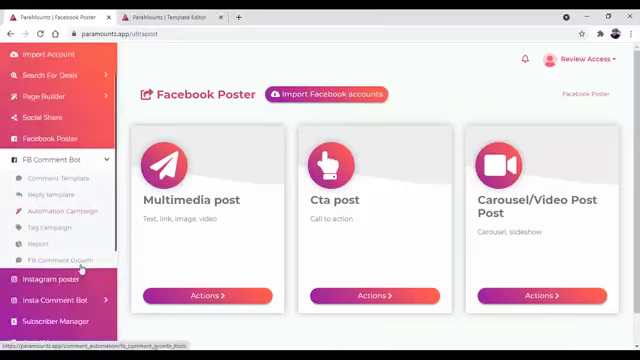
- Show the Instagram posting page and expand the Insta Comment Bot submenu
scroll(down, 3)
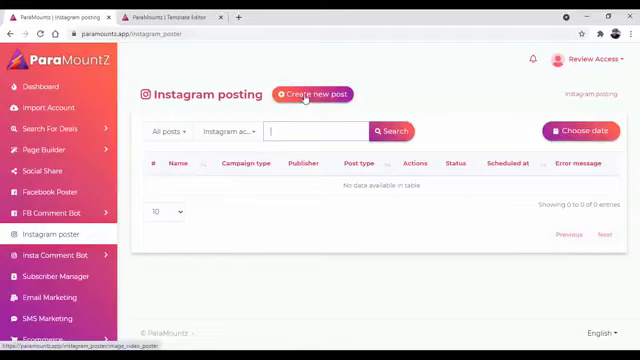
mouse_move(284, 236)
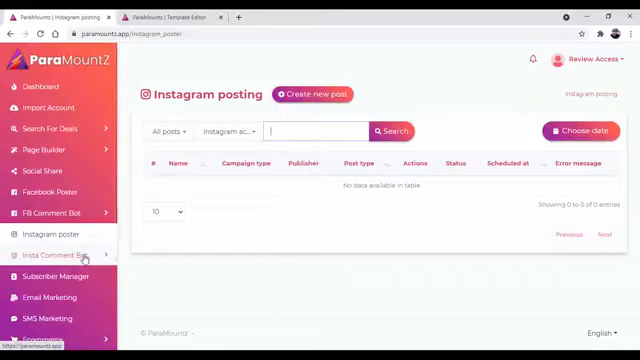
click(56, 256)
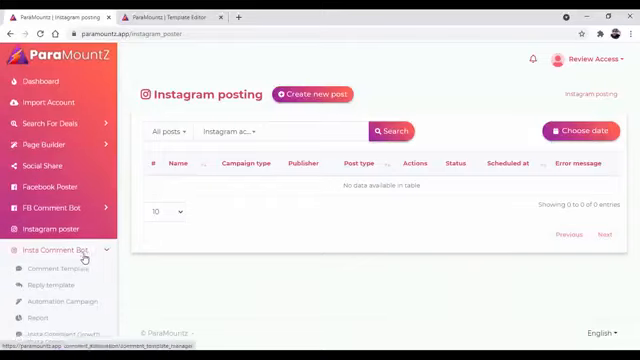
- Show the Subscriber Manager page with Contact Group, Contact Book and opt-in form builder
scroll(down, 3)
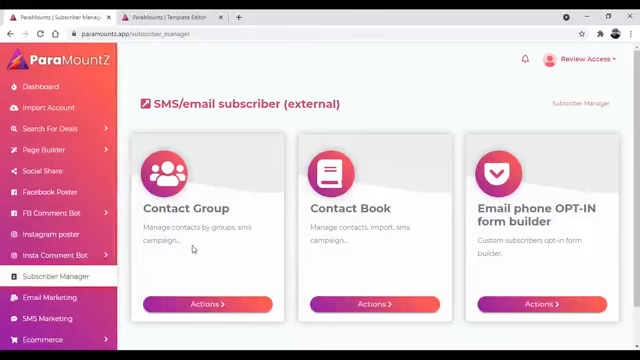
mouse_move(330, 272)
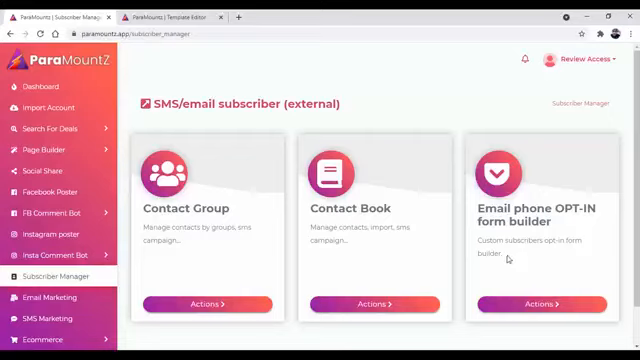
scroll(down, 3)
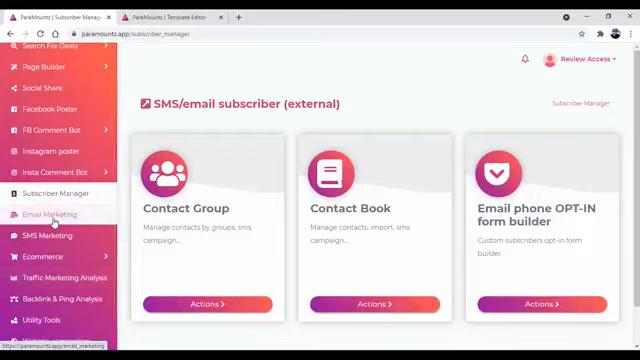
- Open Email Marketing and review its cards from Email API settings to Email Sequence Campaign
click(48, 212)
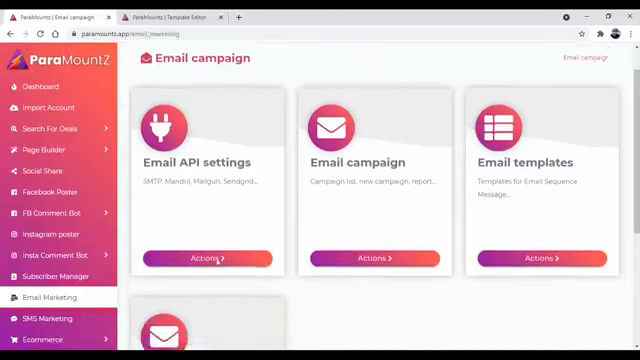
double_click(190, 160)
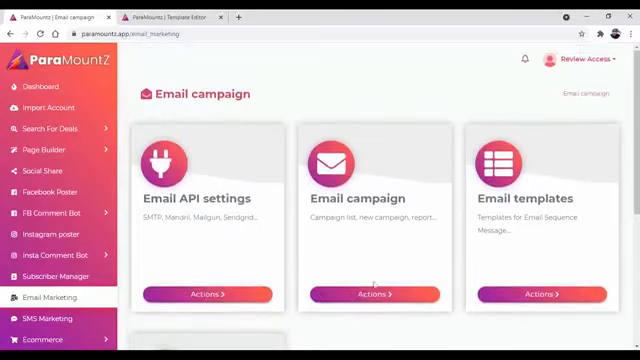
double_click(360, 198)
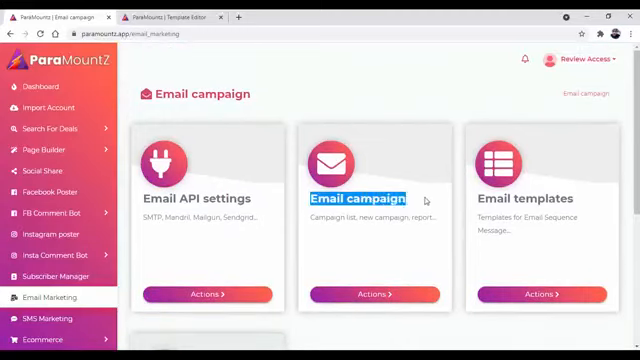
scroll(down, 3)
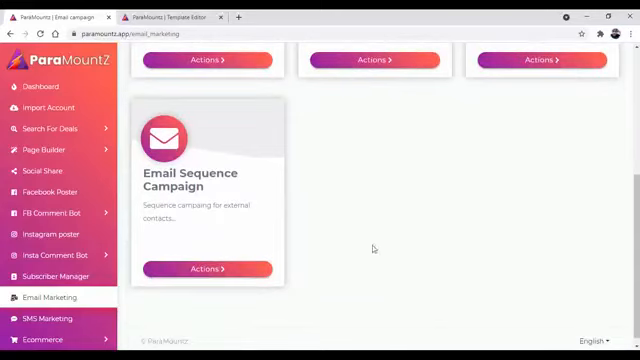
mouse_move(44, 318)
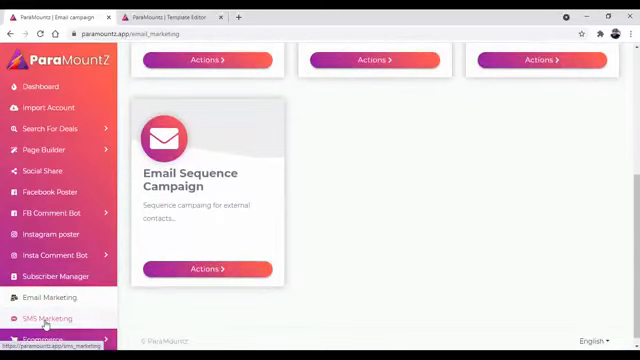
- Open SMS Marketing and scroll through its API settings, campaign, template and sequence cards
click(48, 318)
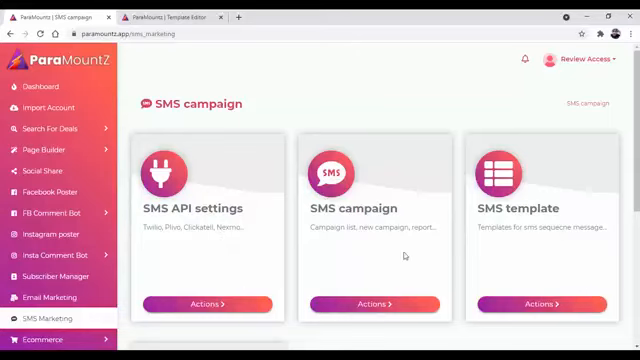
mouse_move(344, 218)
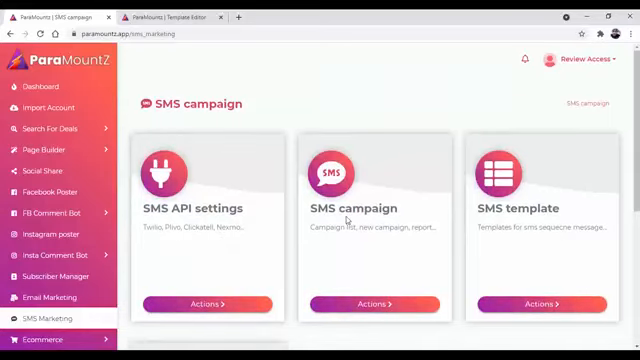
scroll(down, 3)
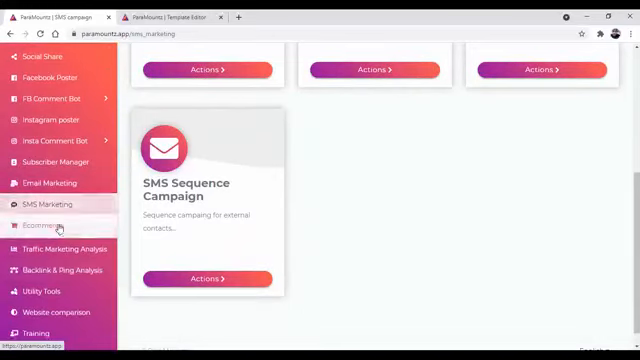
- Open Ecommerce and go to the Woo Abandoned Cart recovery page
click(40, 226)
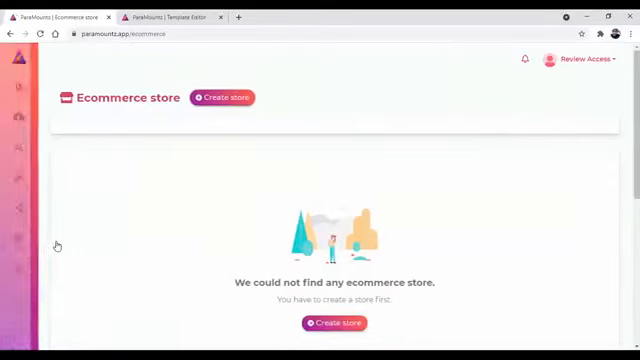
scroll(down, 3)
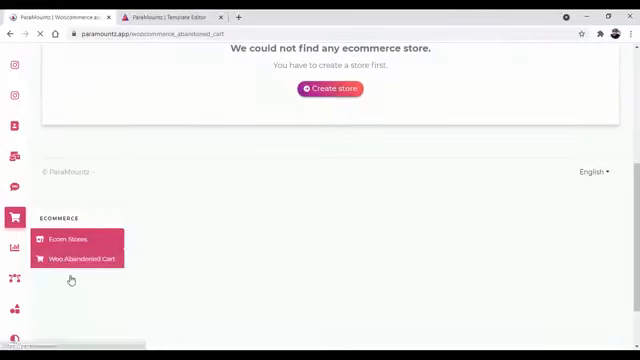
click(84, 258)
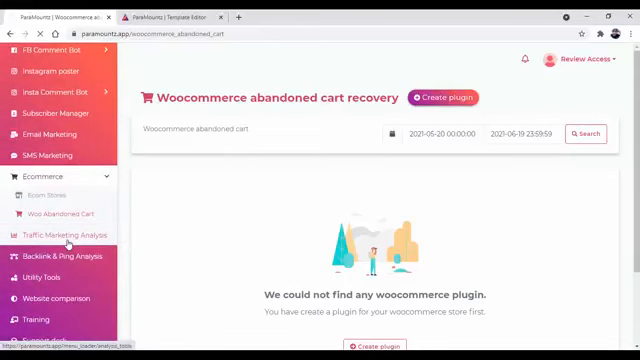
- Open the Analysis Tools and review its cards from Visitor Analytics through Keyword Analysis
click(66, 234)
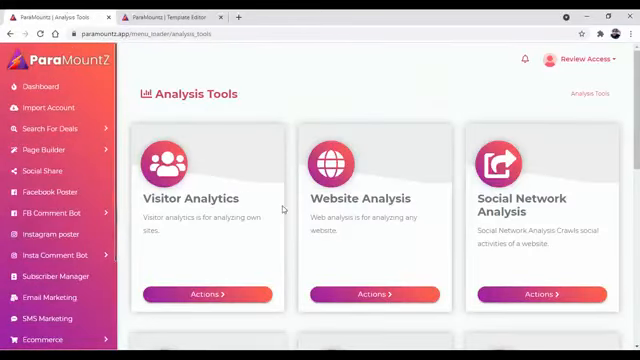
scroll(down, 3)
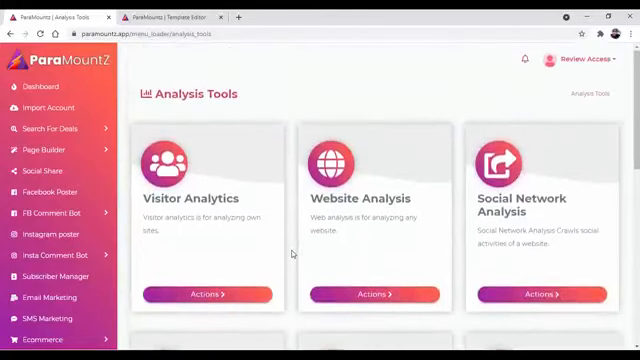
mouse_move(212, 242)
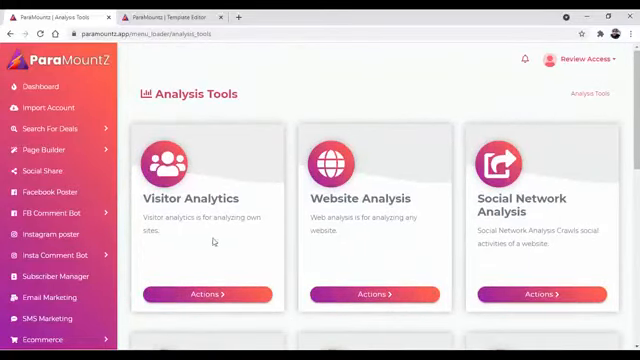
double_click(190, 198)
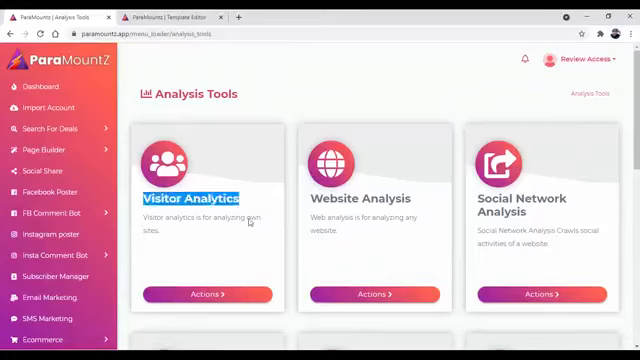
double_click(340, 198)
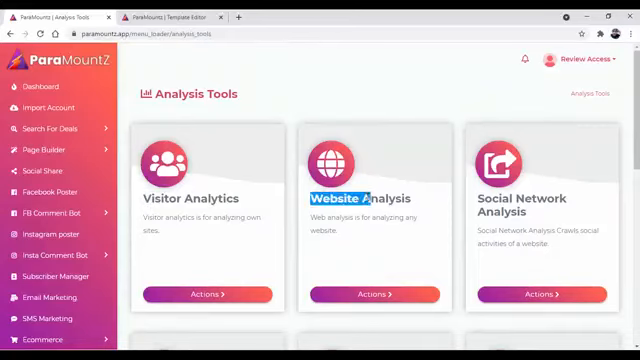
mouse_move(496, 228)
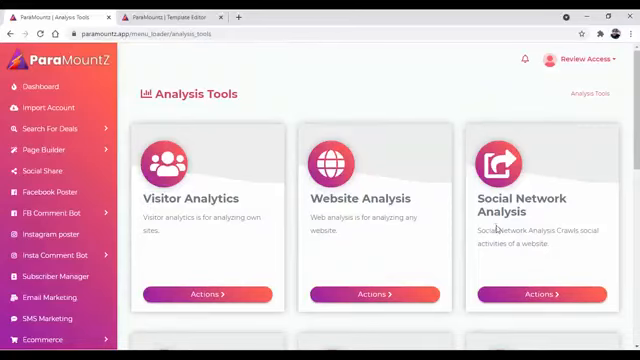
scroll(down, 3)
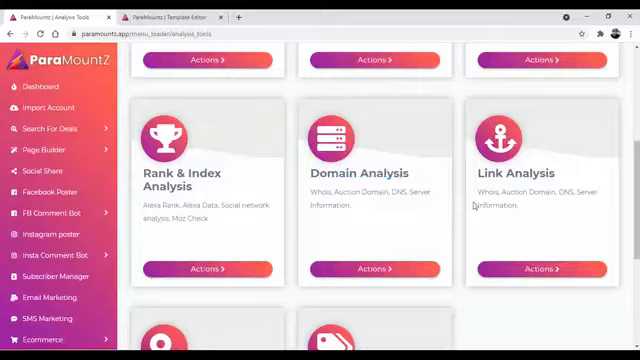
scroll(down, 3)
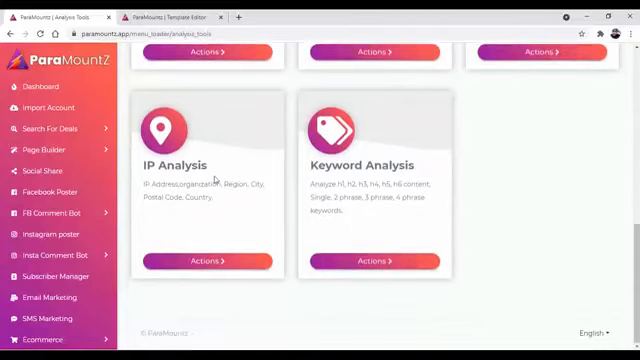
scroll(up, 3)
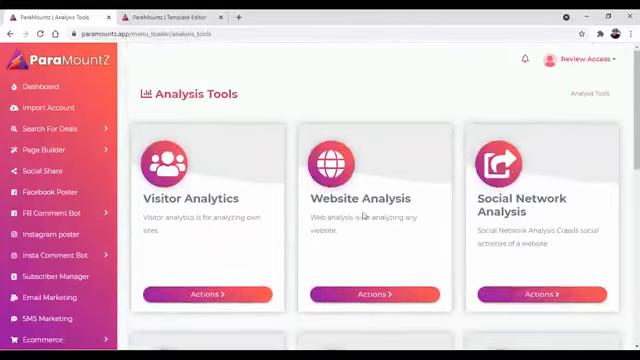
mouse_move(290, 158)
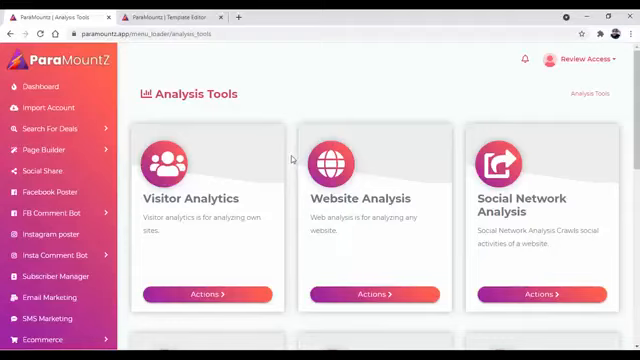
scroll(down, 3)
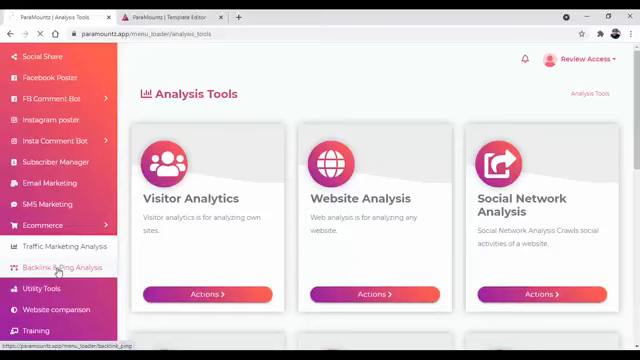
- Browse the BackLink & Ping tools, highlighting the Google Backlink Search card title
click(60, 266)
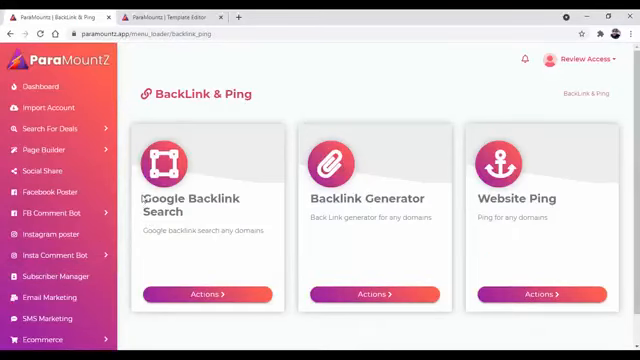
double_click(368, 198)
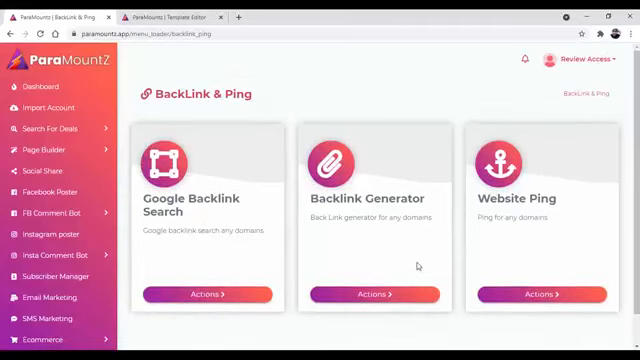
scroll(down, 3)
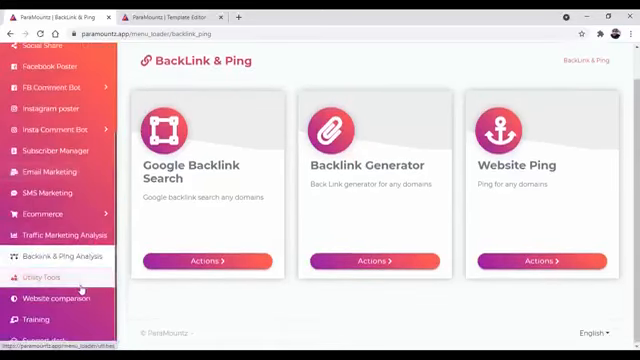
- Browse the Utility Tools cards from Email Encoder/Decoder down to Gzip and Base64 tools
click(36, 276)
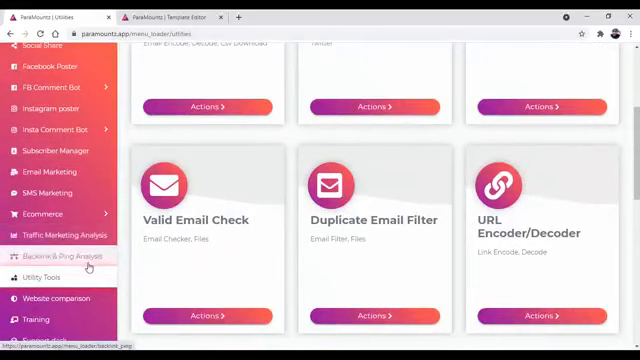
scroll(up, 3)
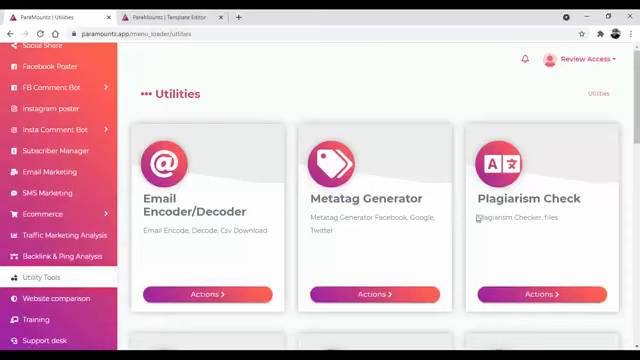
scroll(down, 3)
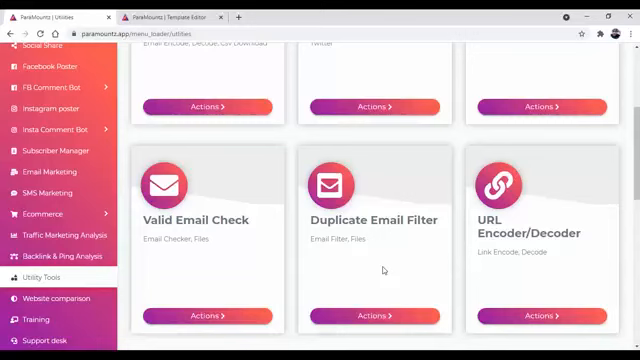
scroll(down, 3)
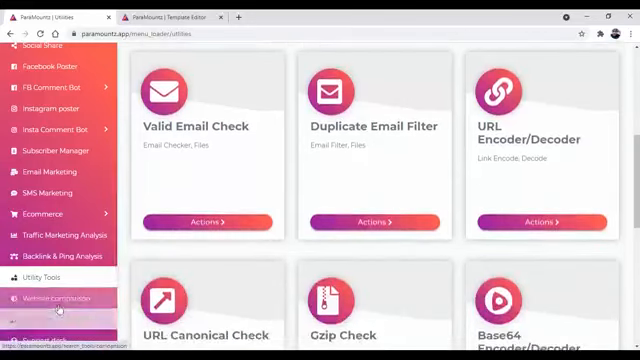
- View the Website comparison form with its website and competitor website fields
click(62, 300)
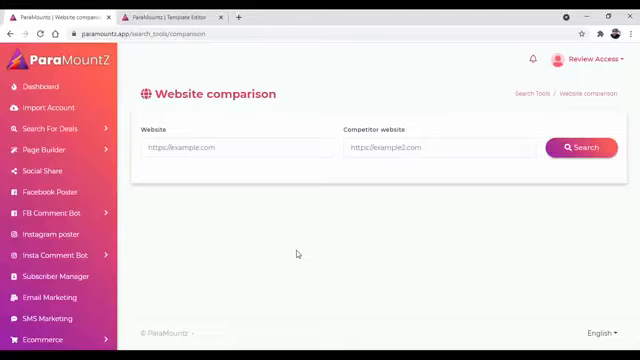
scroll(down, 3)
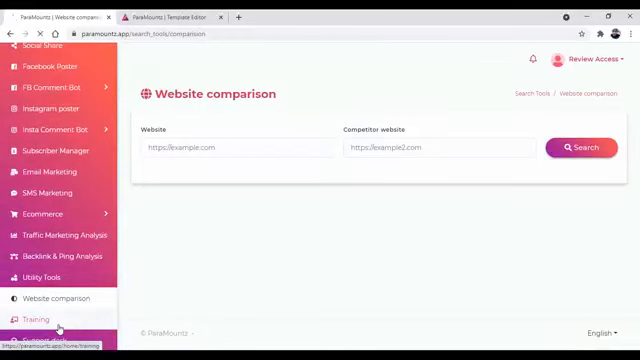
- Visit the Training section, then land back on the dashboard with the latest JVZoo deals
click(36, 320)
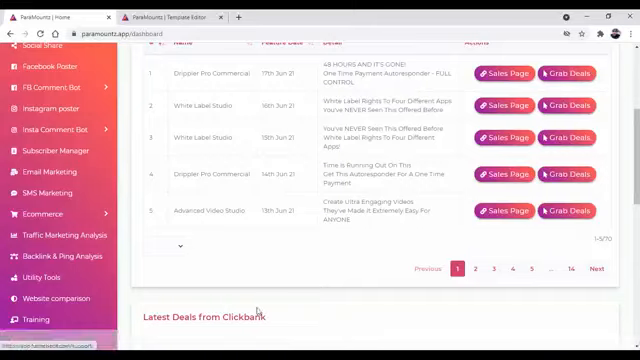
scroll(up, 3)
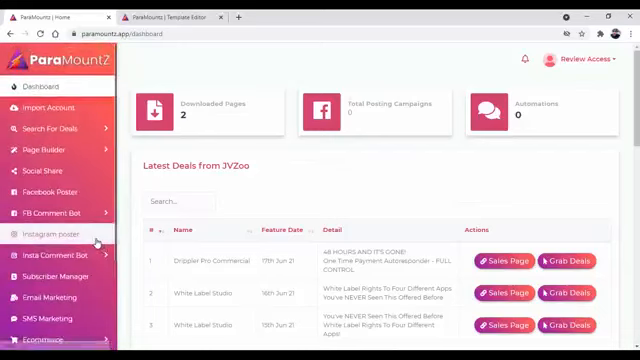